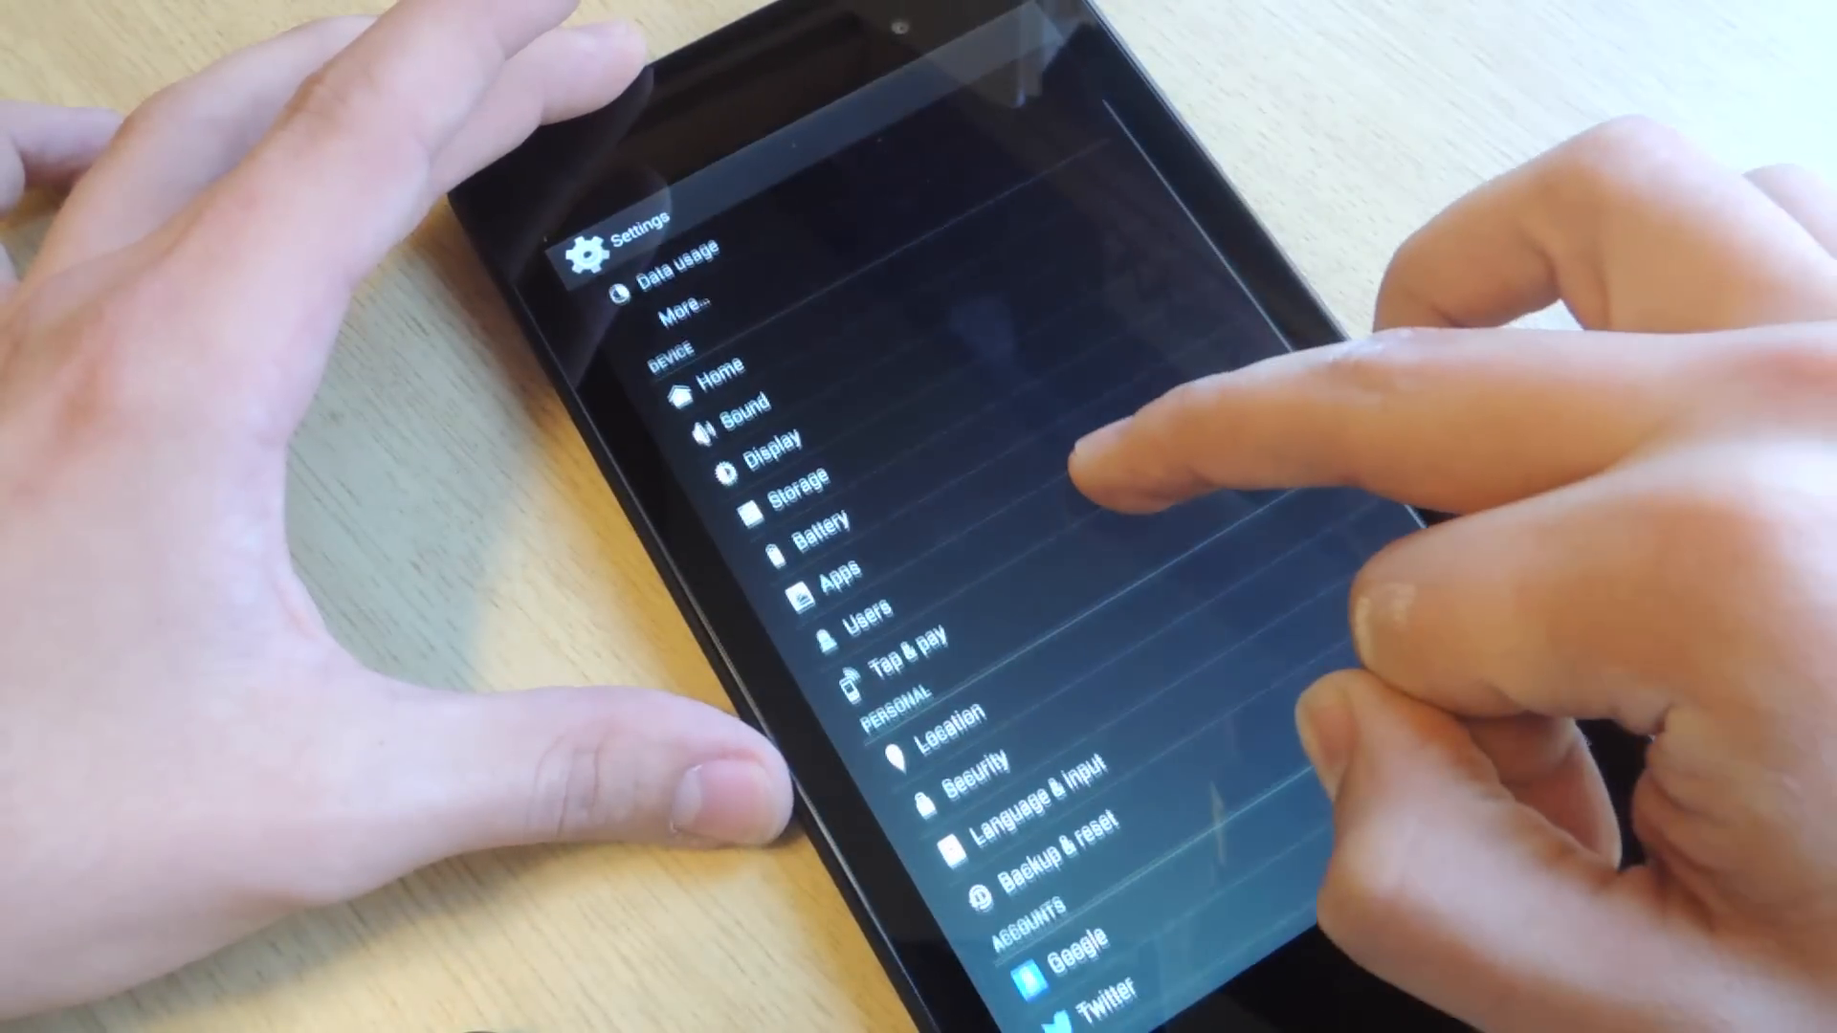
# - Scroll through the Settings list, then bring up the launcher's widget picker
pyautogui.scroll(-3)
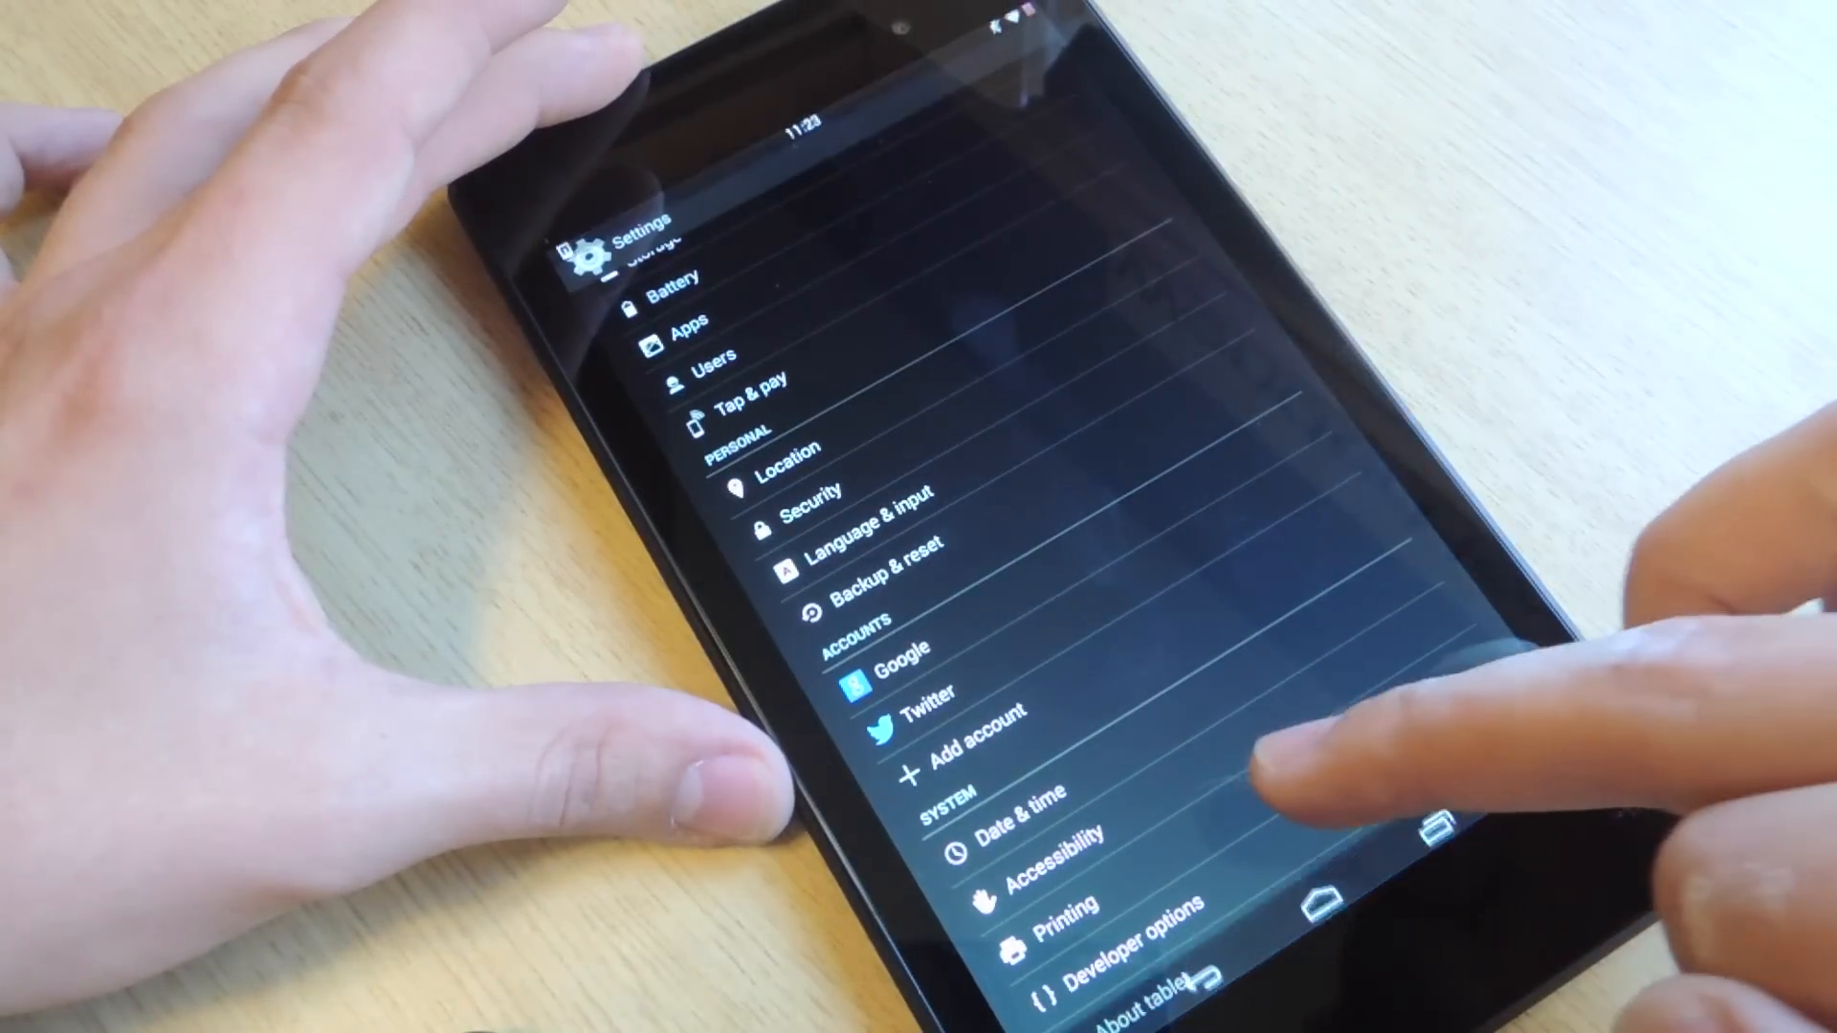
pyautogui.click(1343, 887)
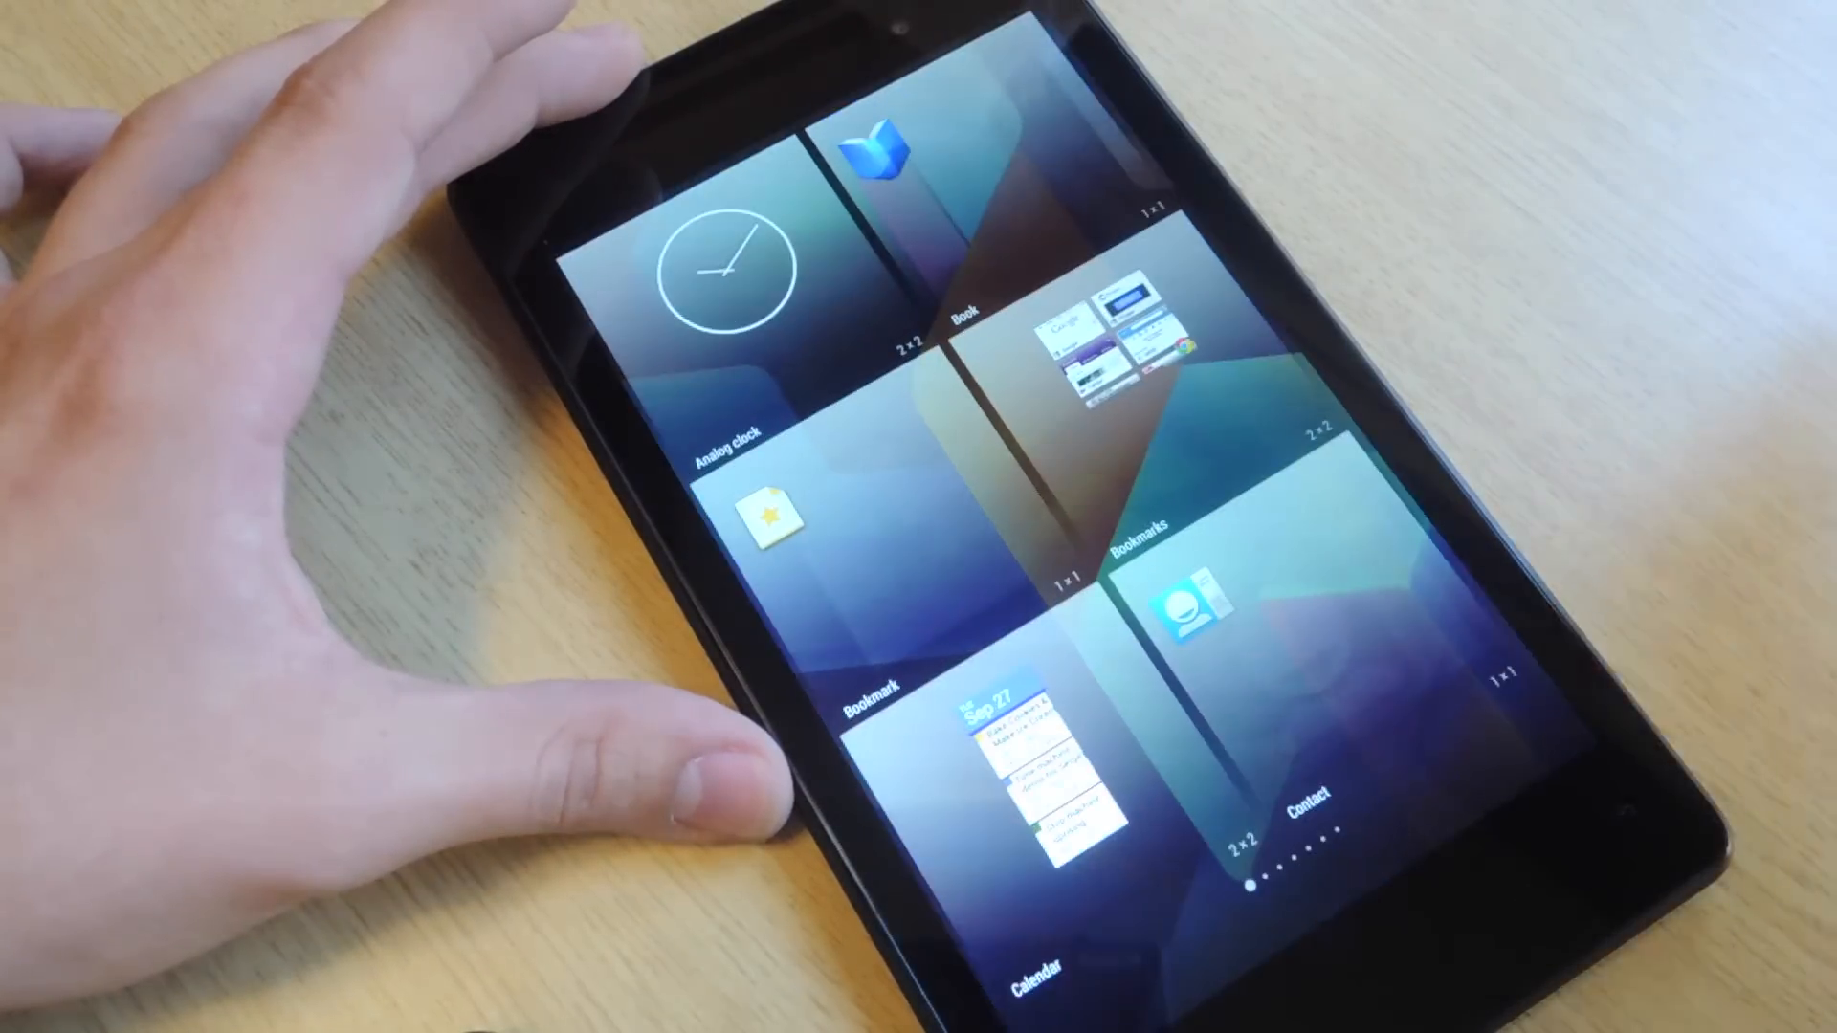
# - Browse the widget list to find the Settings shortcut widget
pyautogui.hscroll(-3)
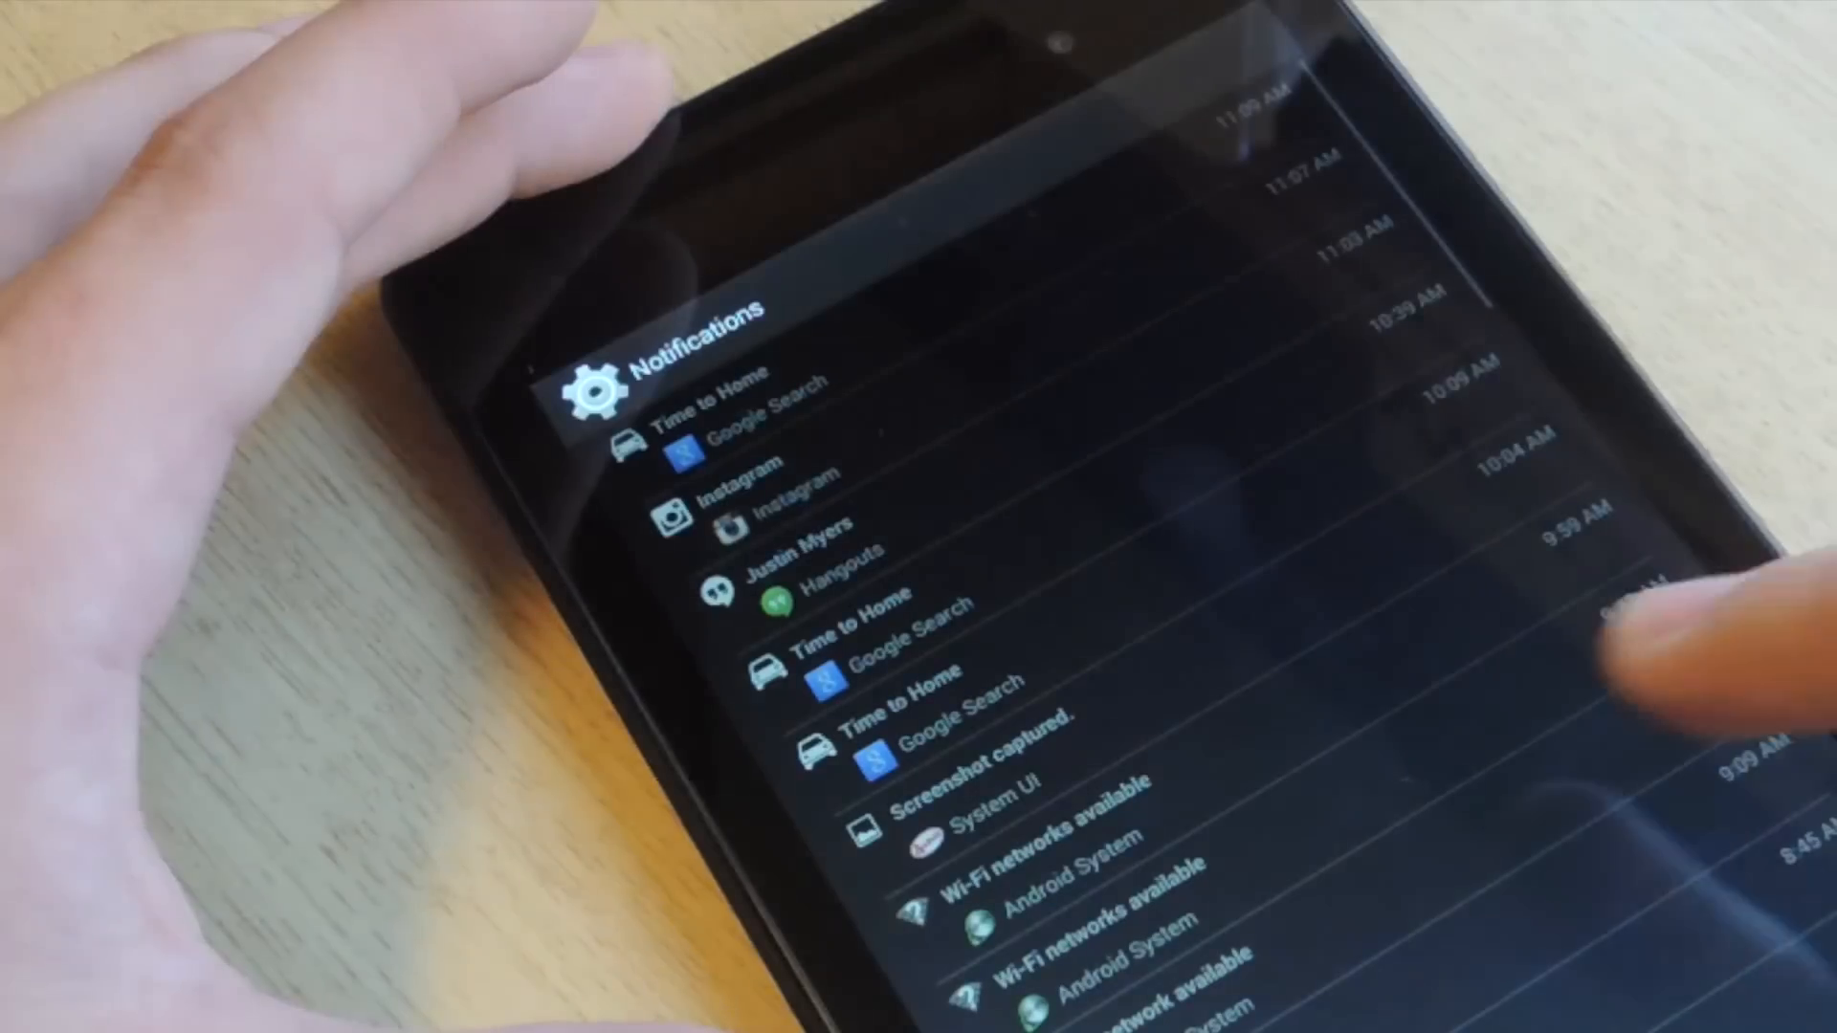
pyautogui.scroll(-3)
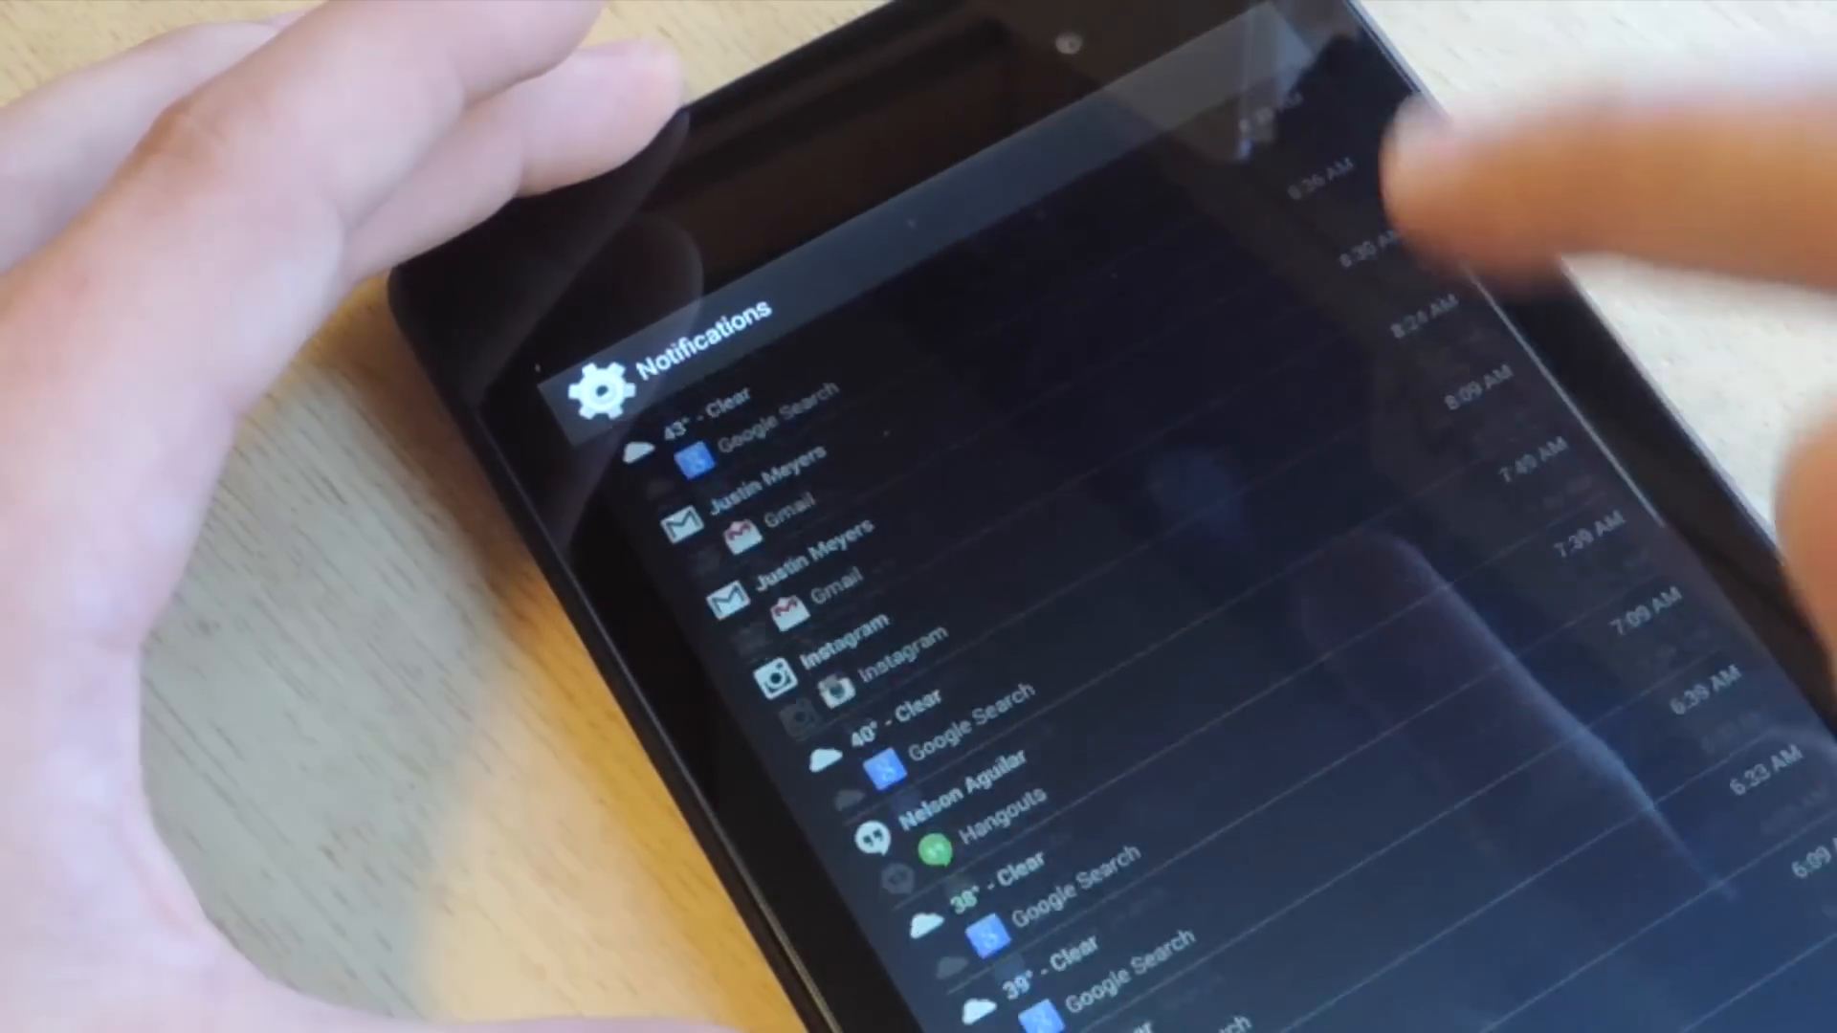
pyautogui.scroll(-3)
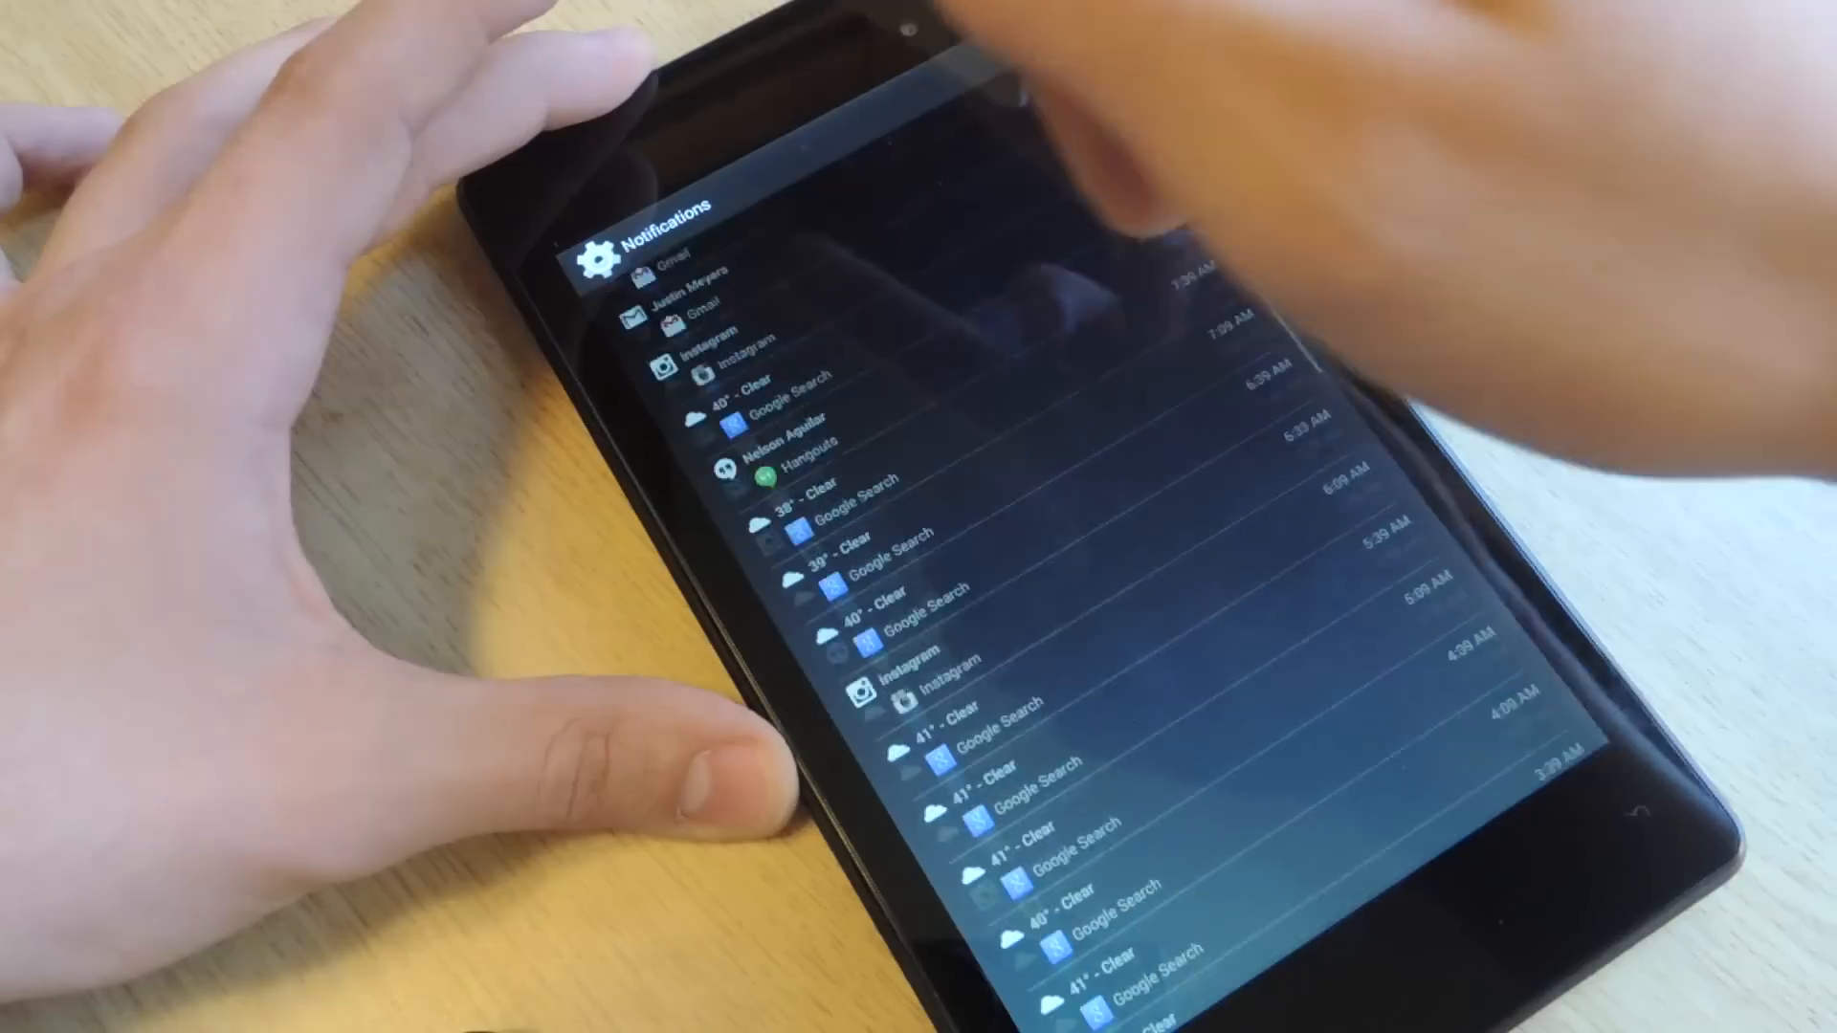